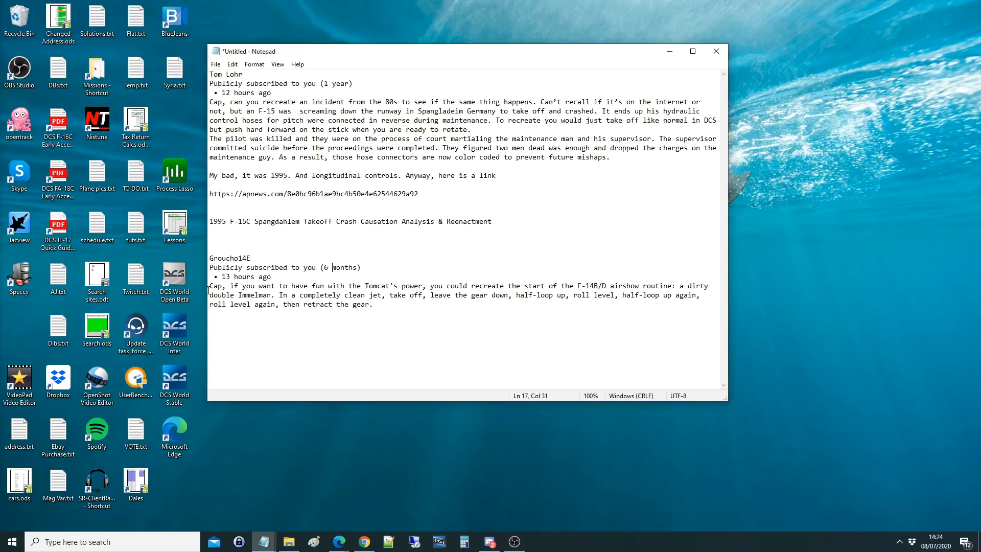
# Take the MiG-29A Pilot slot in the Blue coalition role list for mission temp1.
pyautogui.moveTo(266, 286); pyautogui.dragTo(366, 286)
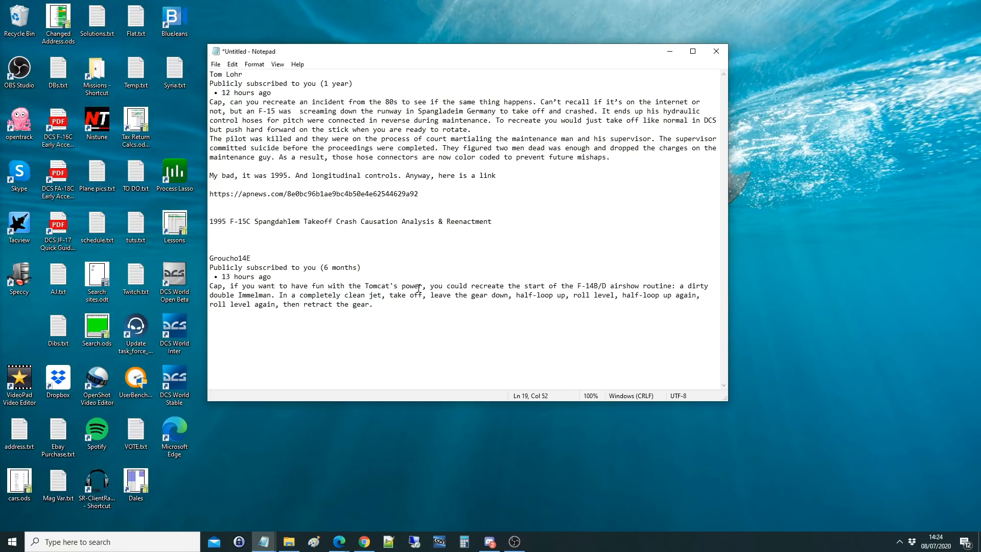
pyautogui.click(407, 286)
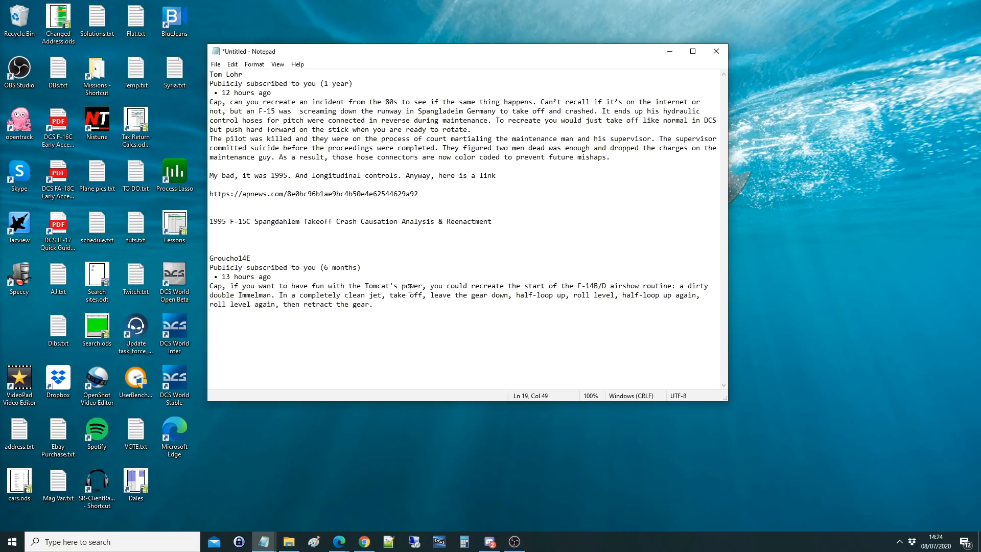
pyautogui.doubleClick(414, 285)
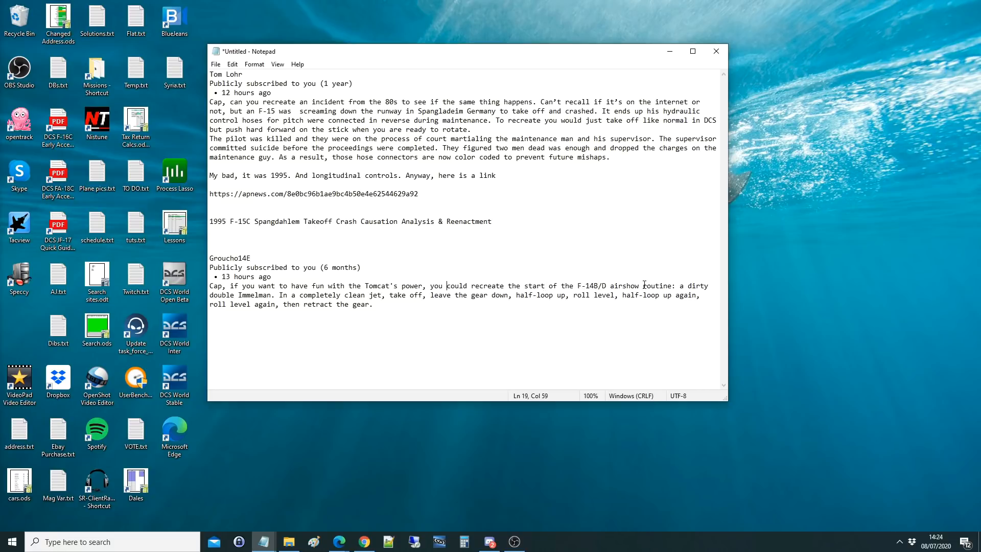
pyautogui.doubleClick(660, 285)
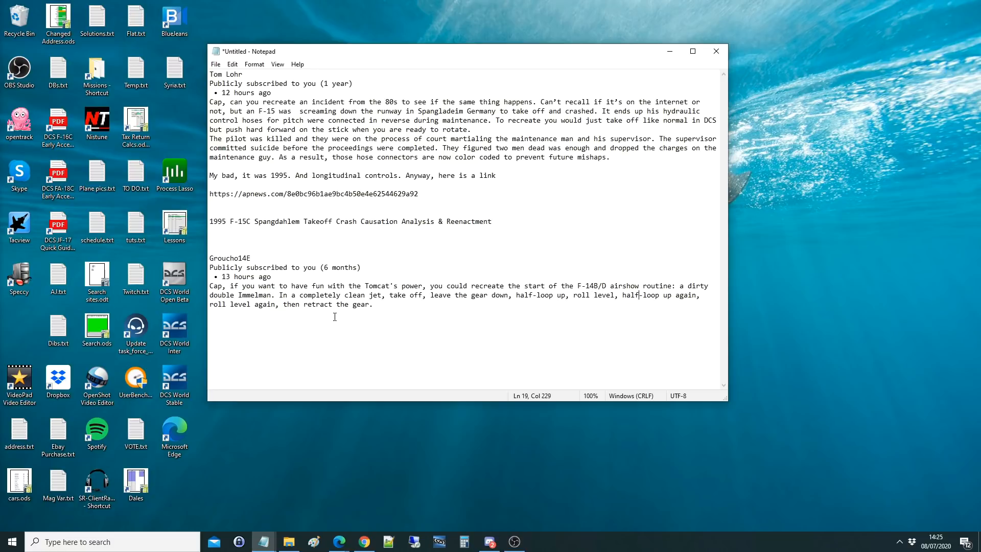
pyautogui.click(386, 285)
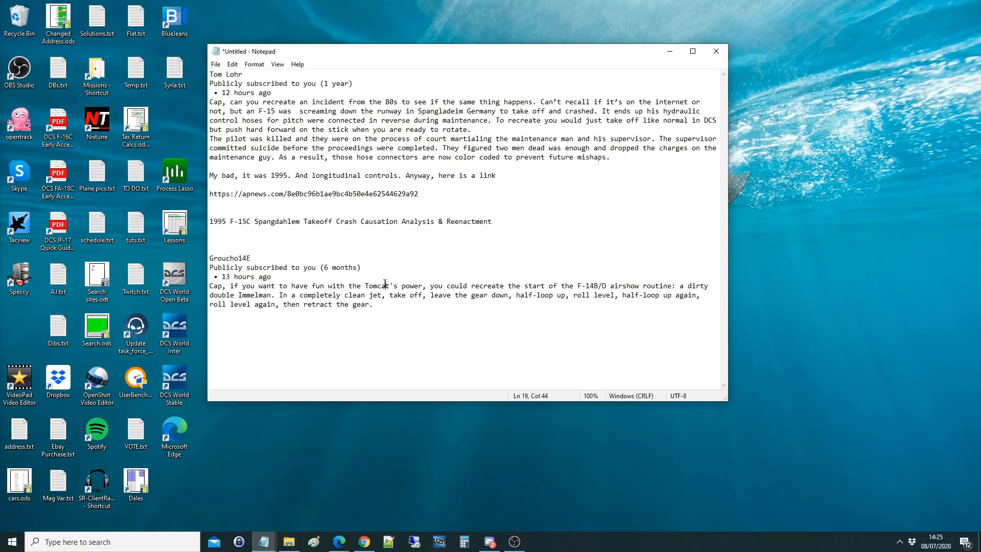
pyautogui.doubleClick(382, 285)
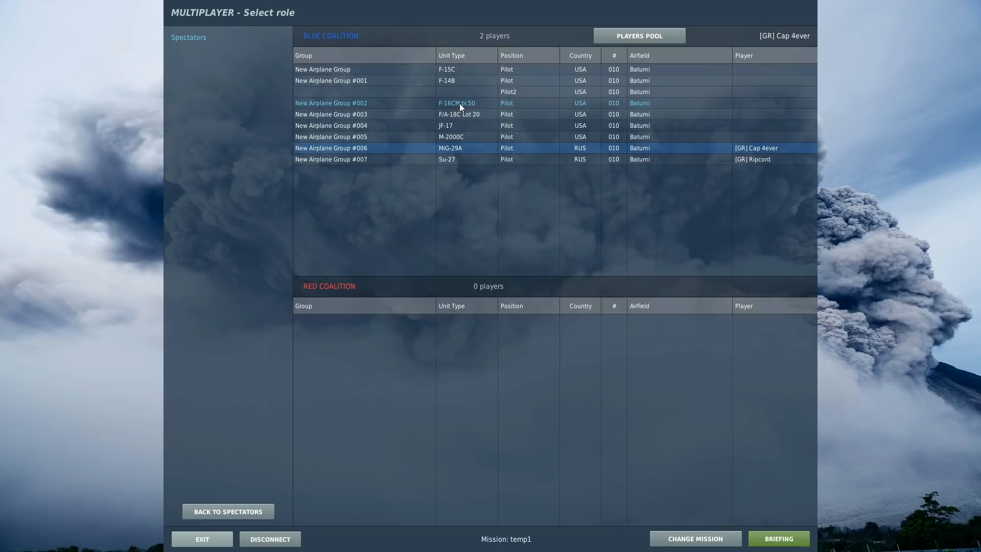
pyautogui.moveTo(466, 114)
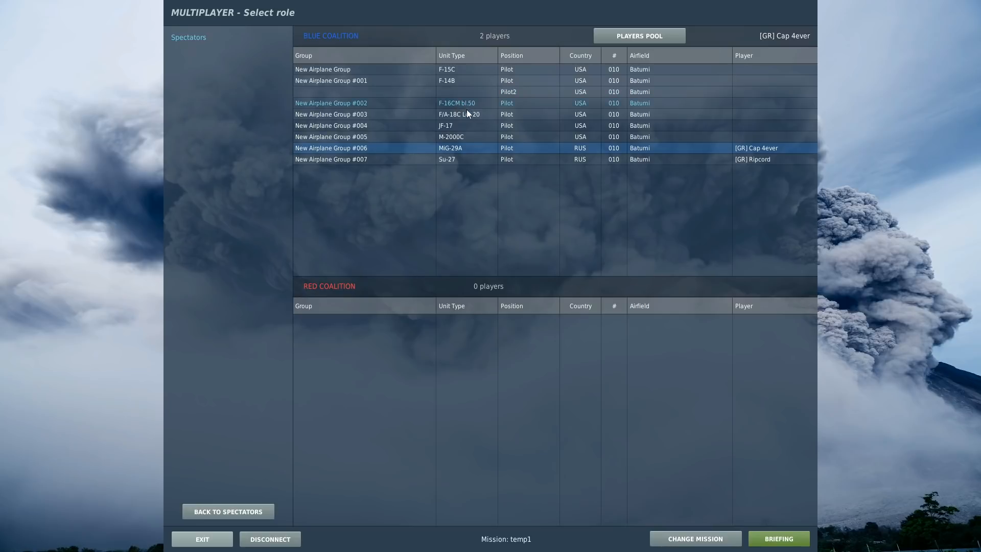
pyautogui.moveTo(456, 130)
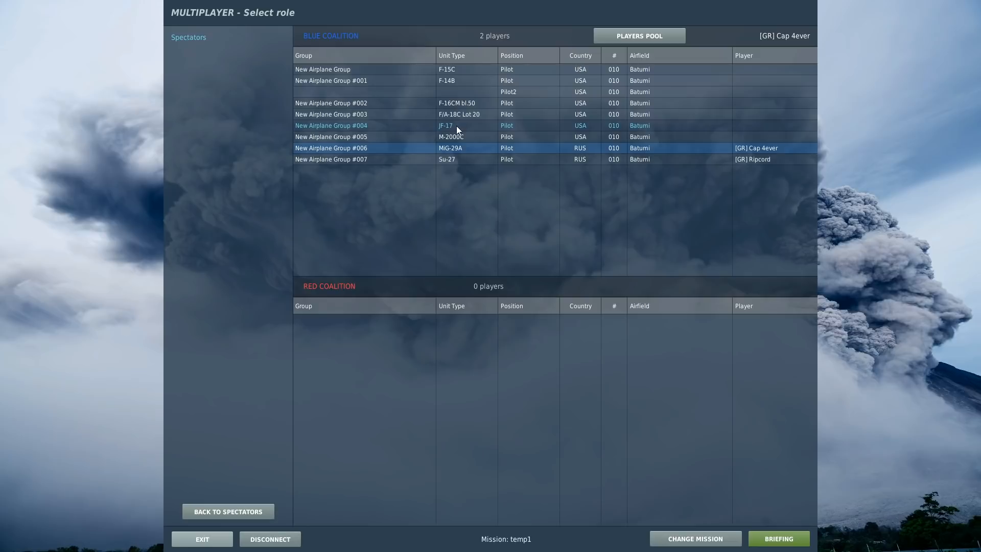
pyautogui.moveTo(460, 152)
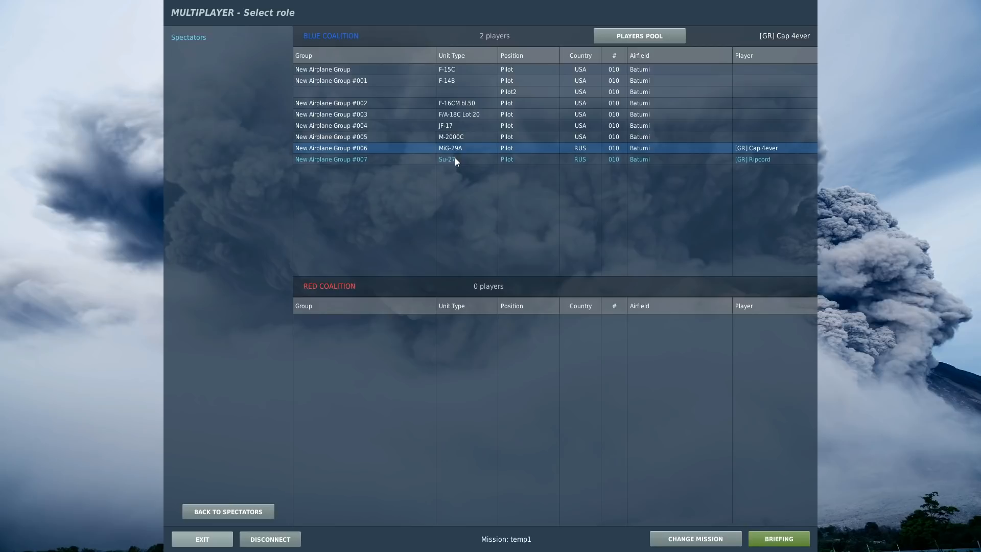
pyautogui.moveTo(459, 148)
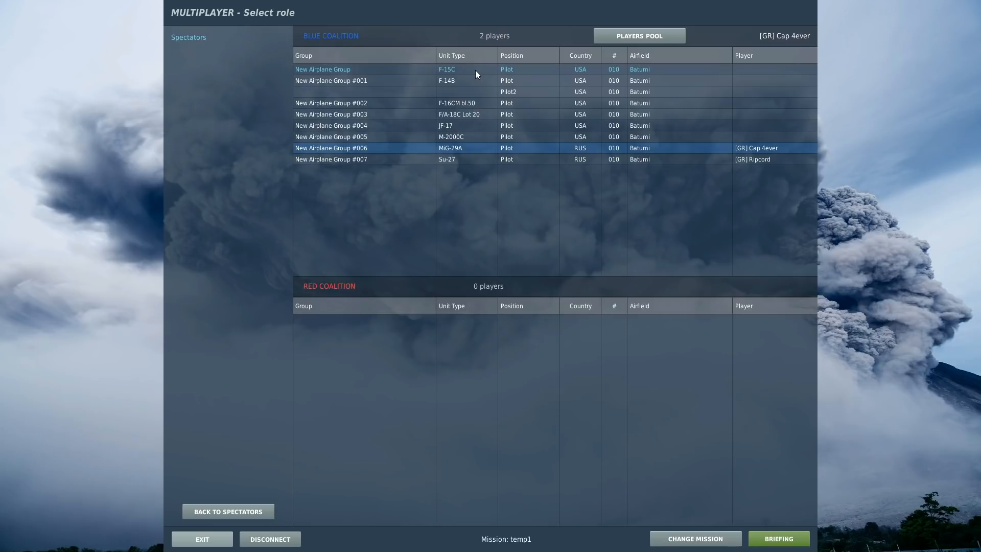
pyautogui.click(448, 80)
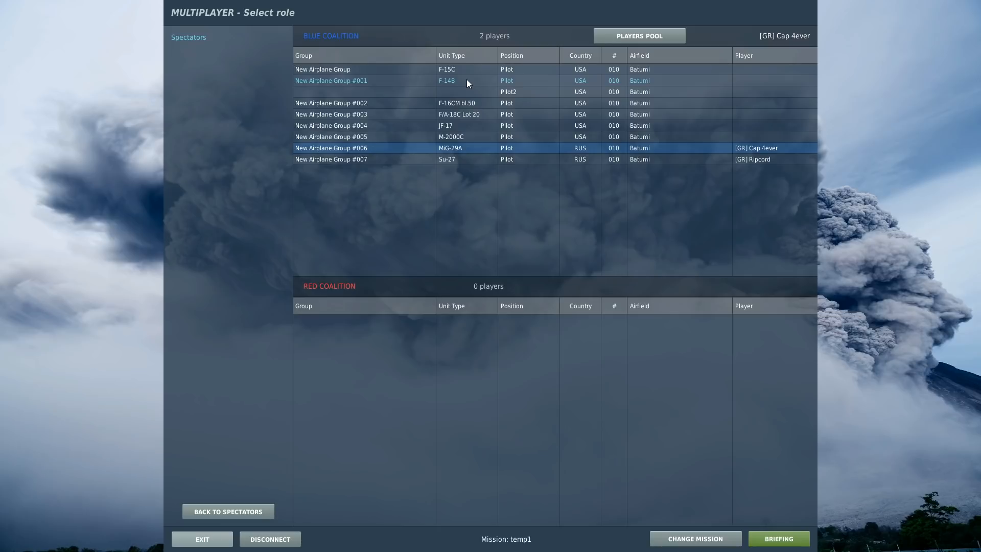
pyautogui.moveTo(470, 105)
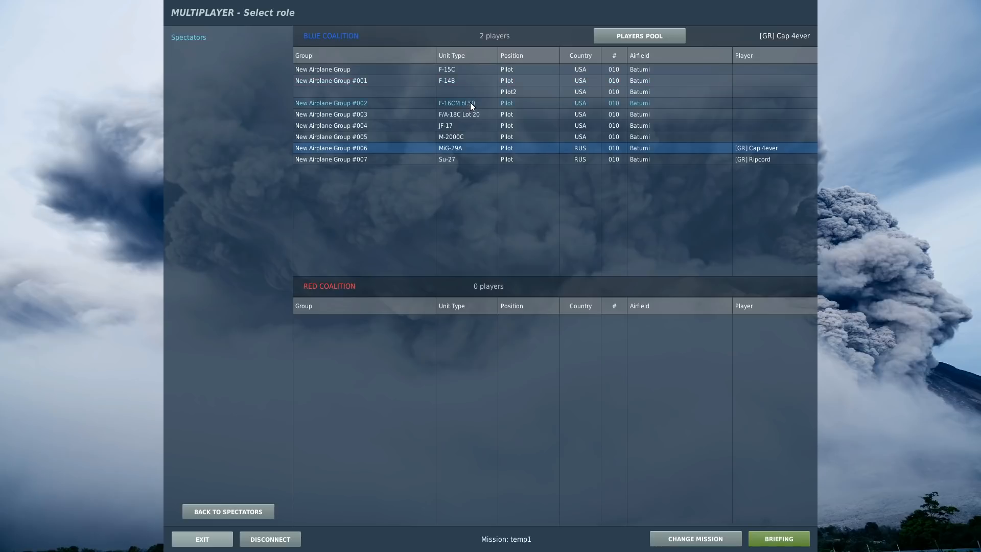
pyautogui.moveTo(459, 114)
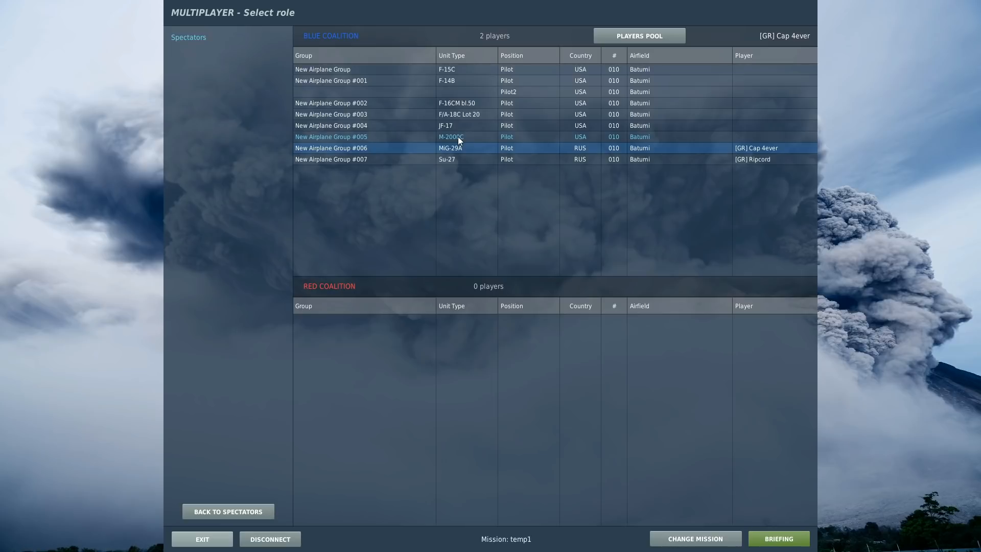
pyautogui.moveTo(463, 150)
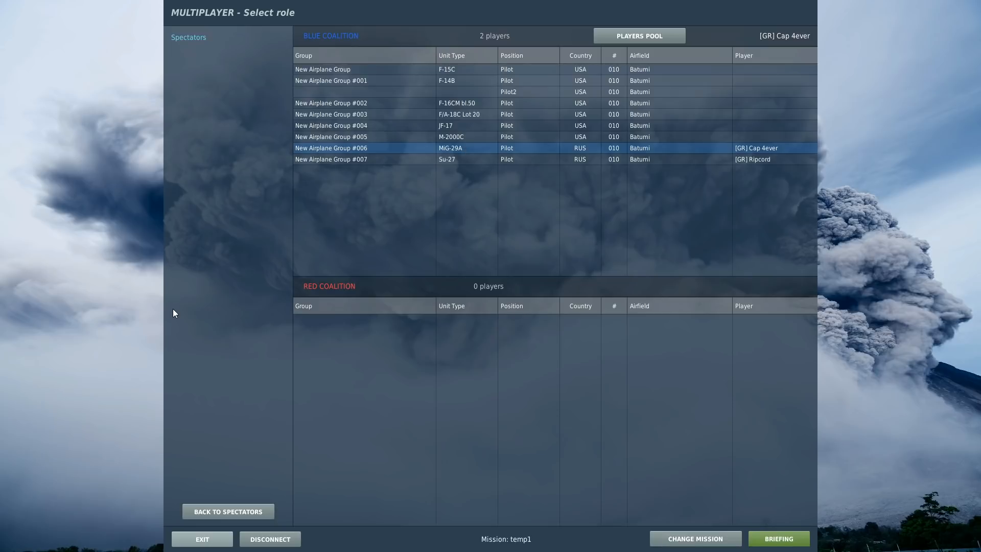
pyautogui.moveTo(301, 517)
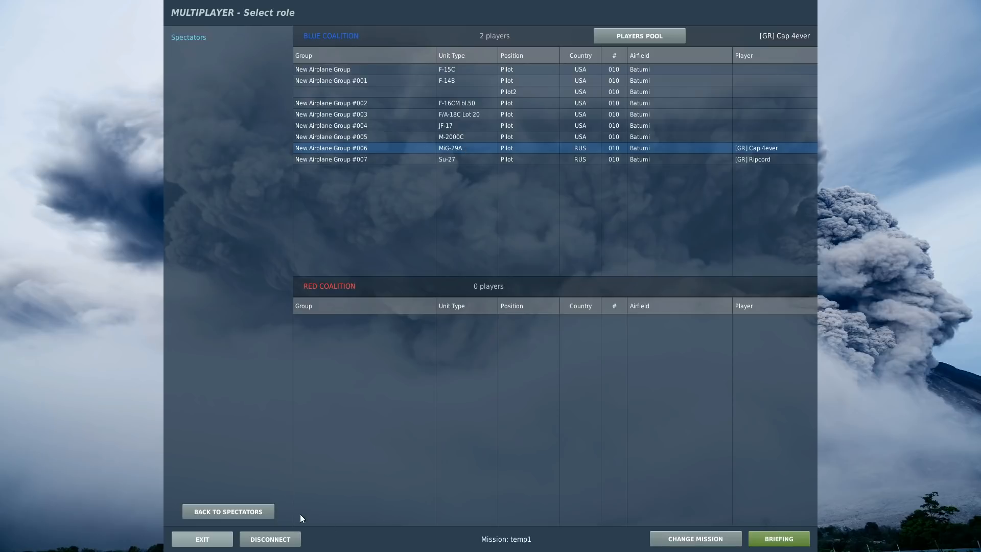
# Review the MiG-29A briefing and launch the flight at Batumi.
pyautogui.click(778, 539)
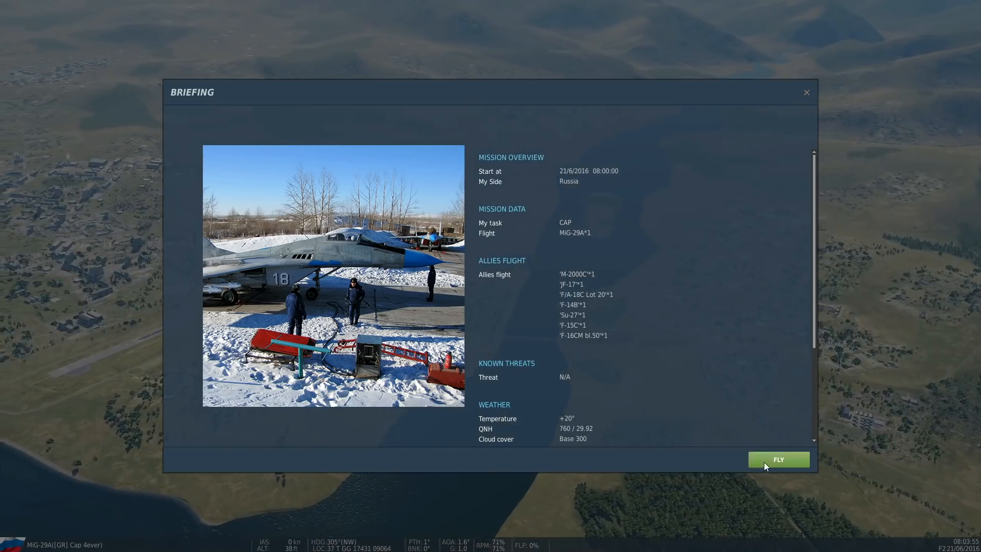
pyautogui.click(779, 459)
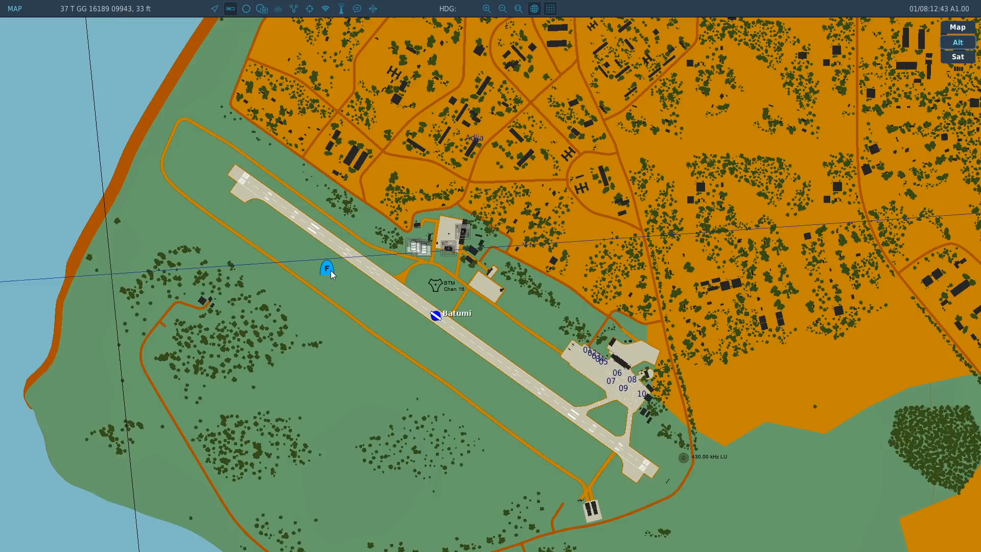
# Review the Blue Coalition aircraft slots at Batumi in the Select Role list.
pyautogui.click(327, 269)
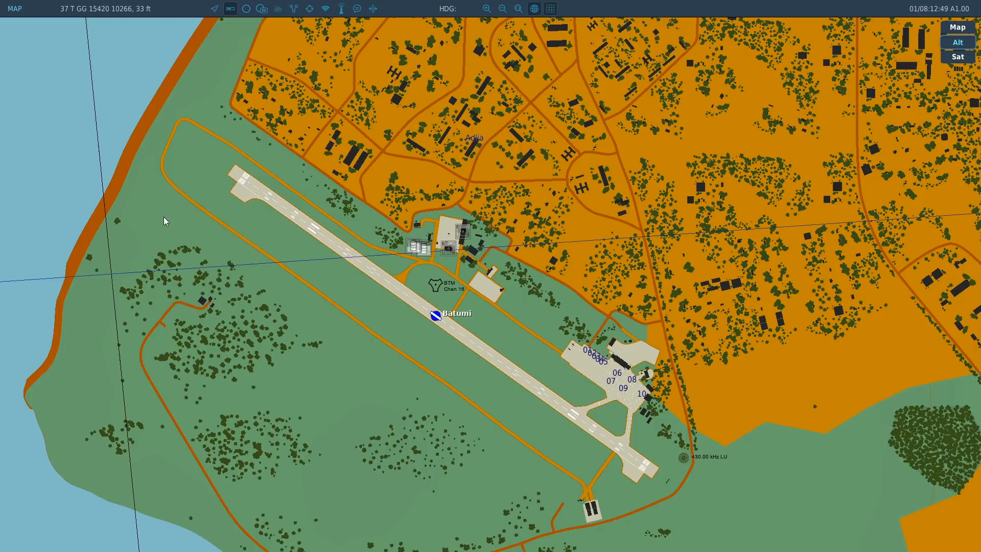
pyautogui.moveTo(391, 300)
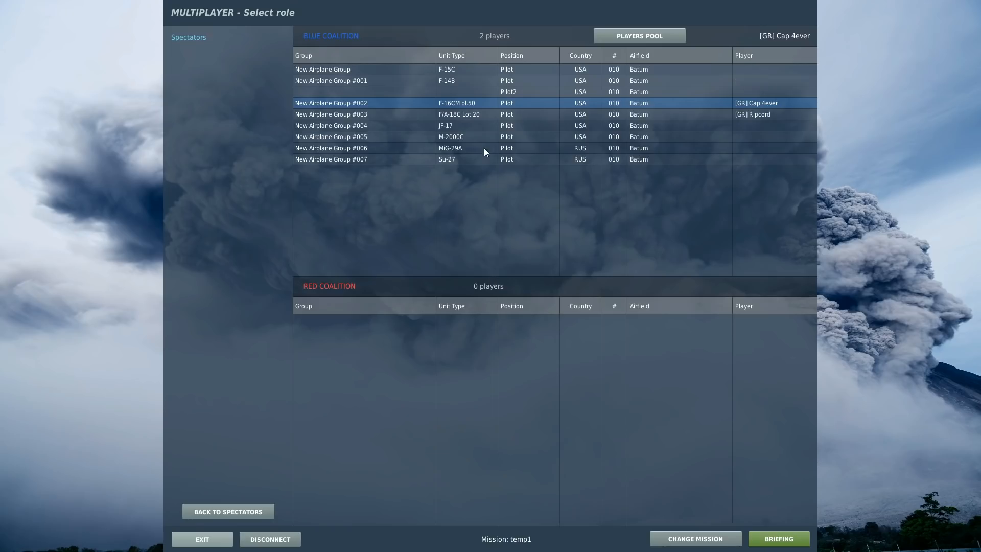
# Pick the F-16CM bl.50 slot and spawn at Batumi for the takeoff test.
pyautogui.click(457, 124)
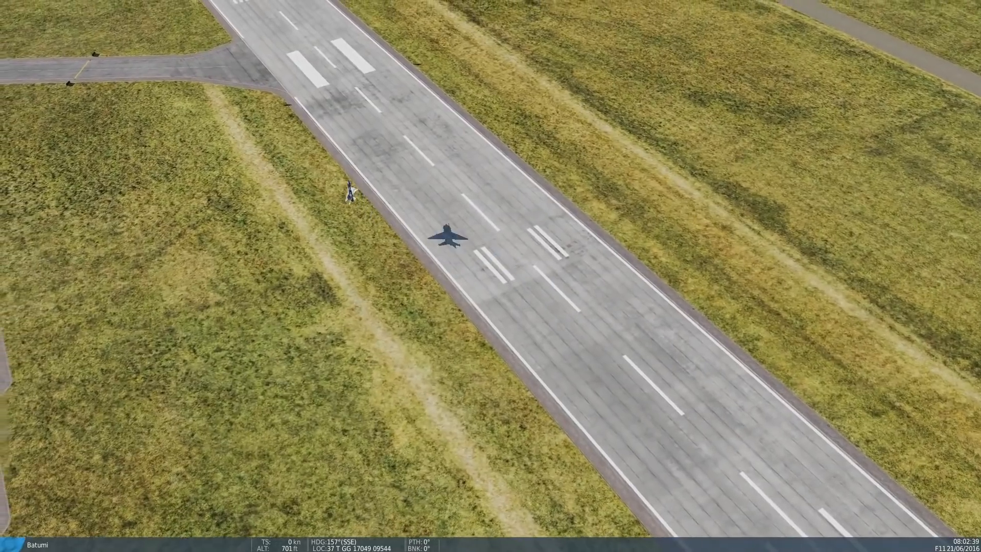
# Pause the mission and choose Select Role from the paused menu.
pyautogui.press('Escape')
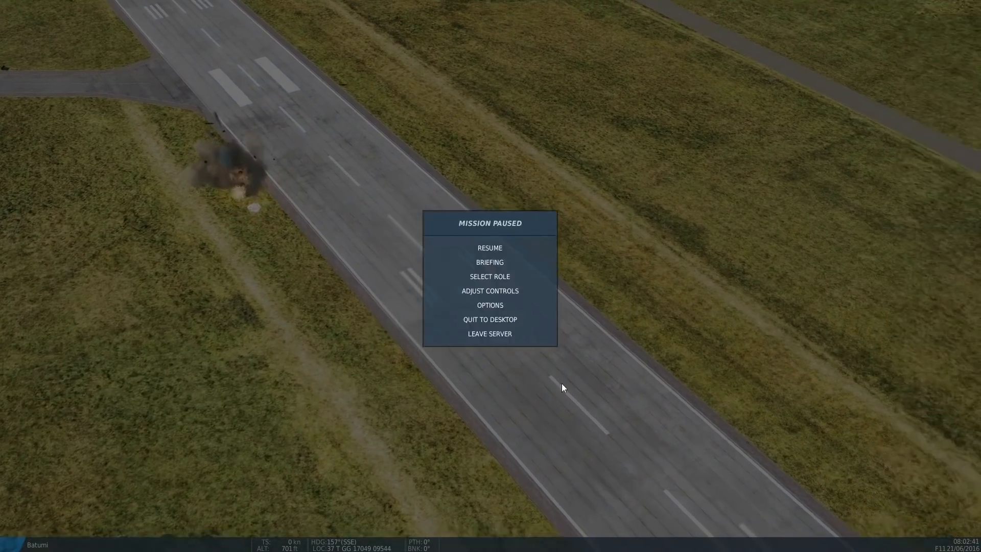
pyautogui.click(489, 247)
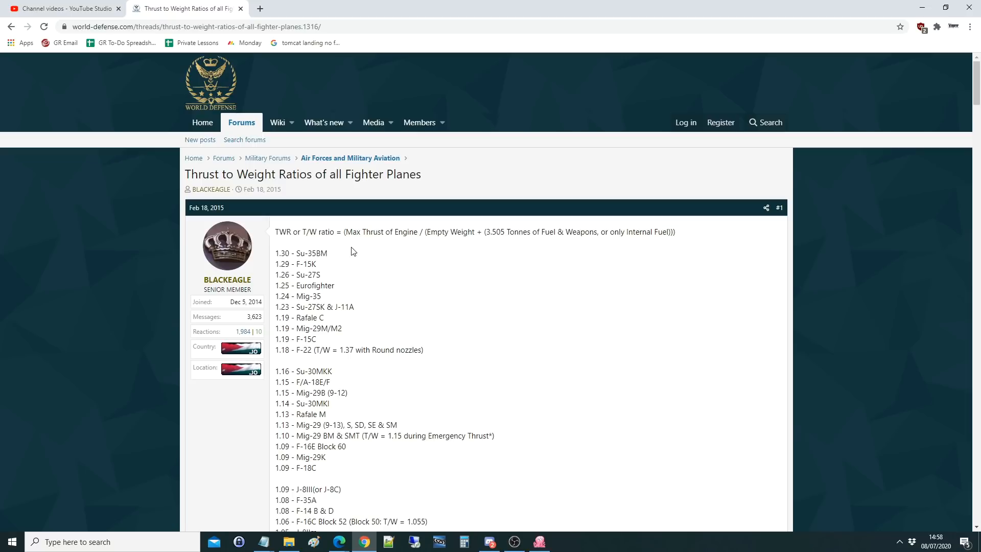
pyautogui.moveTo(287, 270)
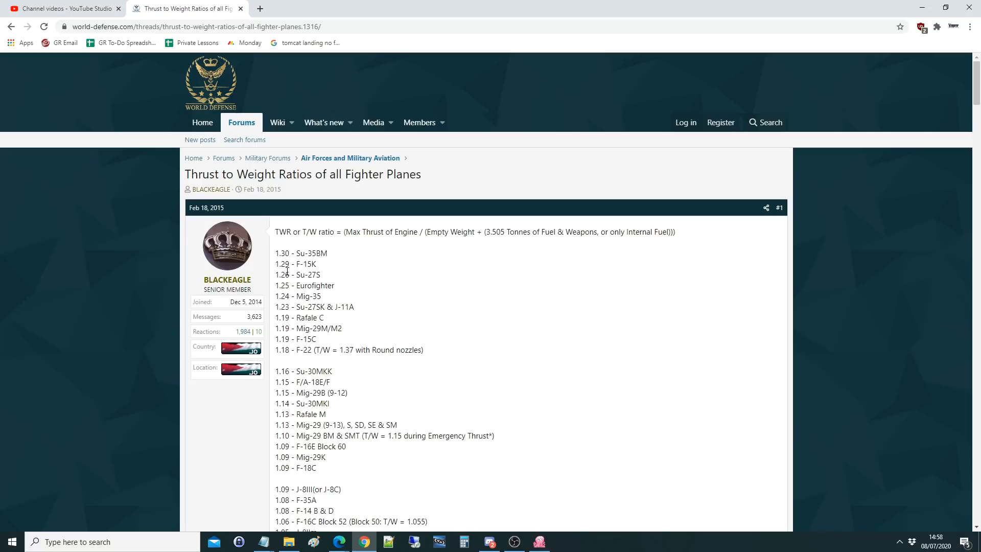
pyautogui.doubleClick(344, 307)
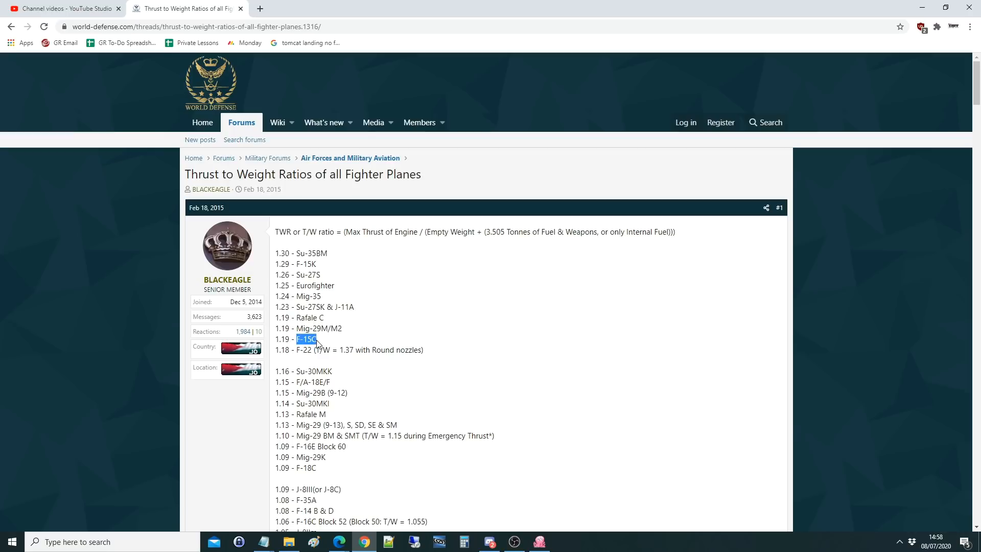
pyautogui.scroll(-3)
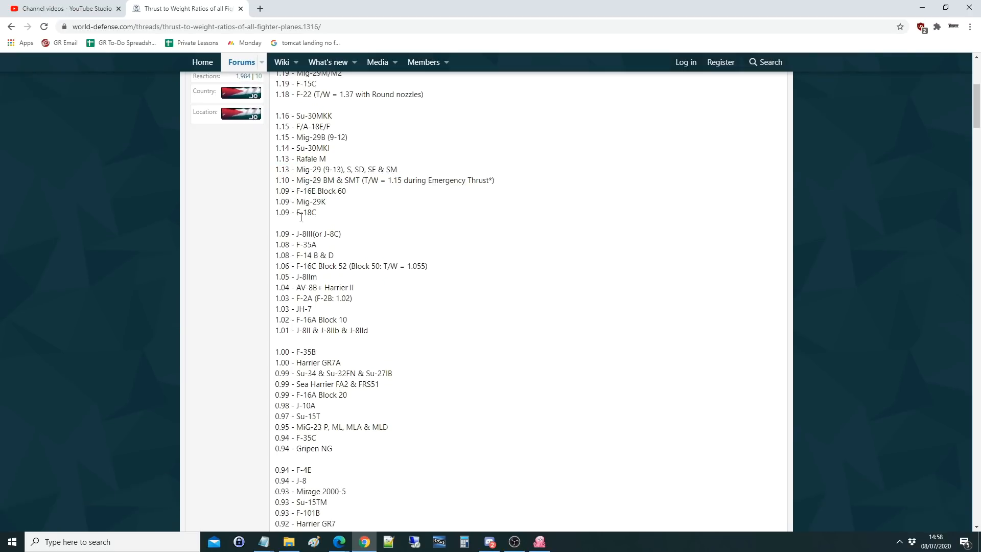
pyautogui.doubleClick(282, 212)
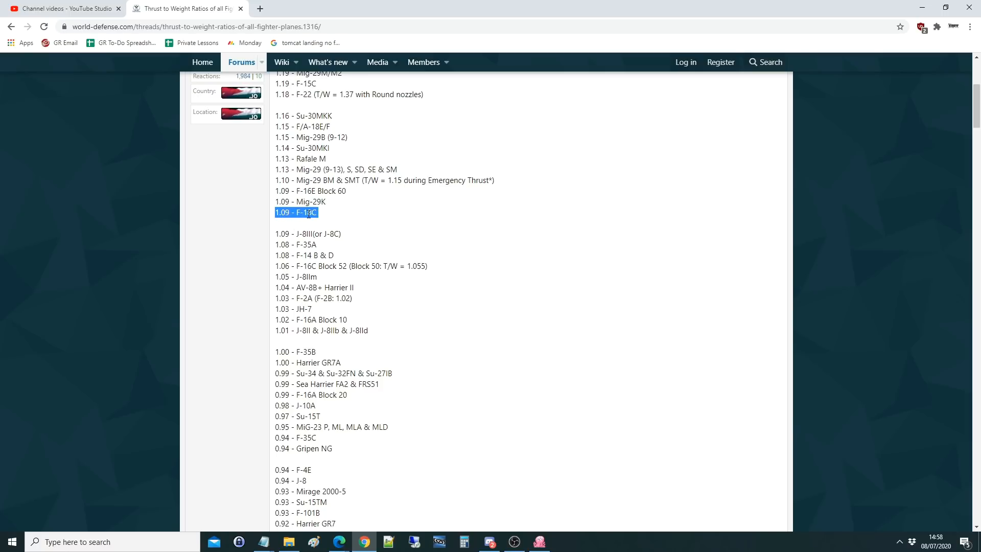
pyautogui.scroll(-3)
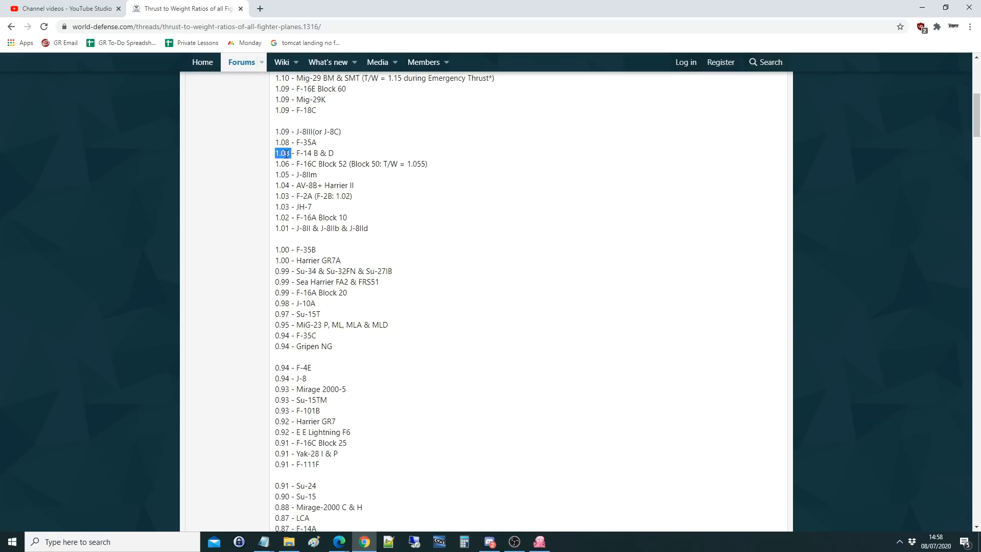
pyautogui.doubleClick(327, 163)
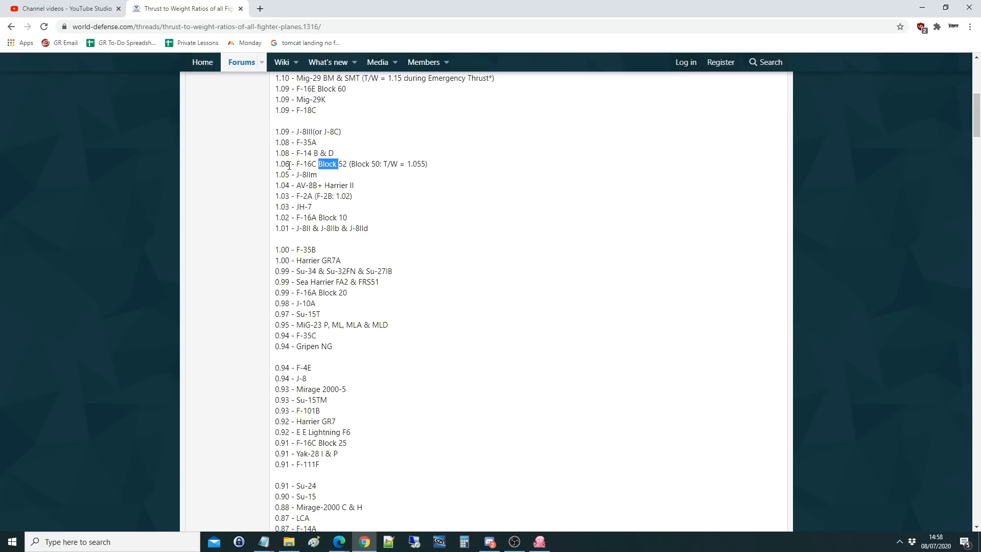
pyautogui.click(286, 178)
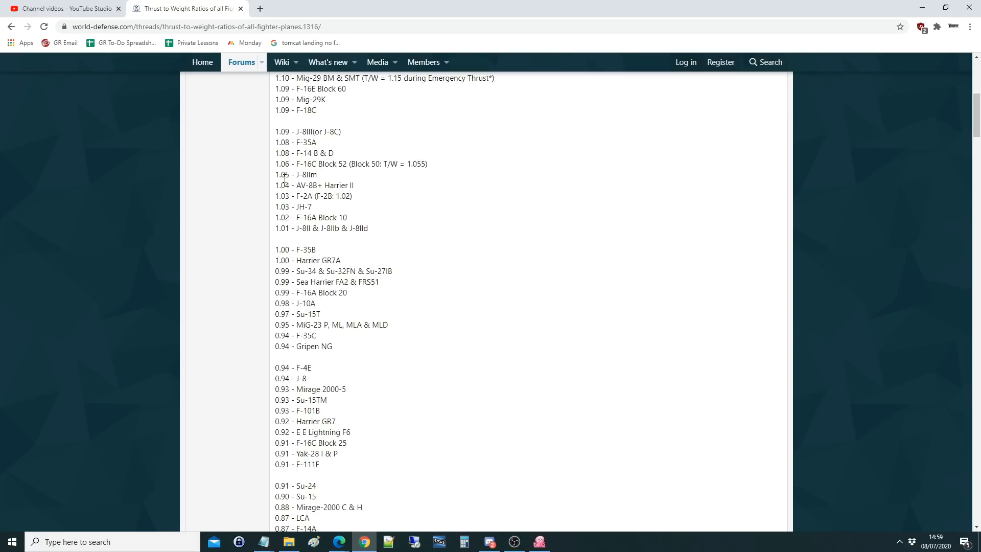
pyautogui.doubleClick(299, 185)
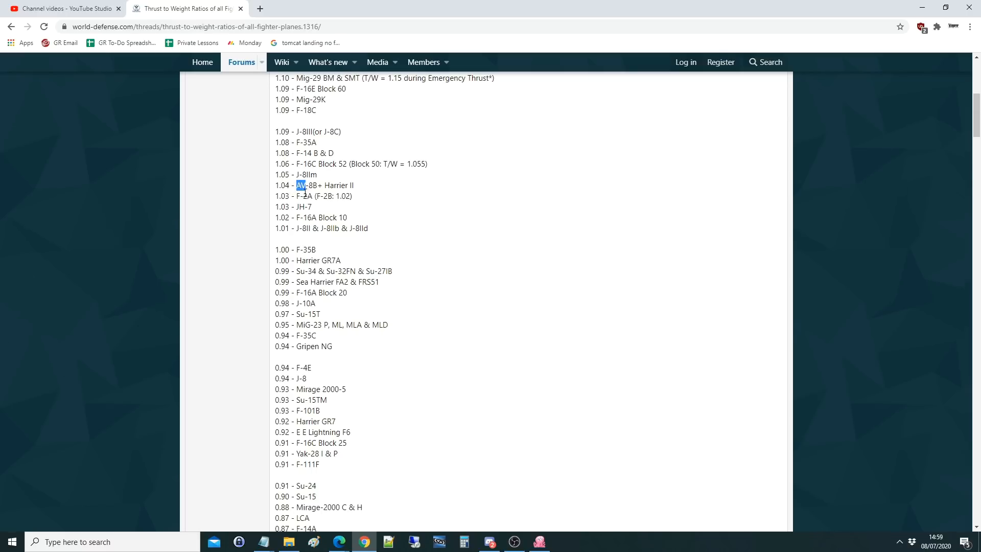
pyautogui.scroll(-3)
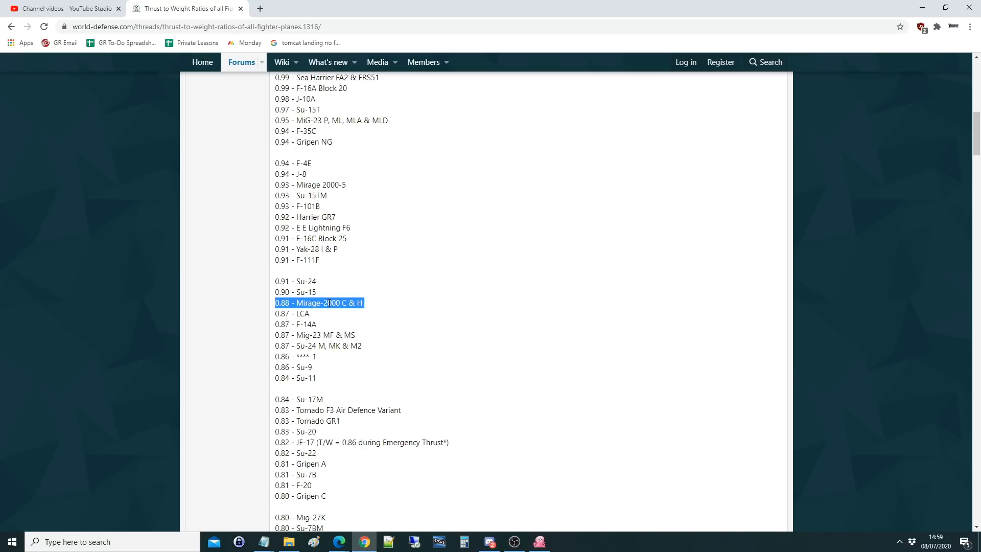
pyautogui.doubleClick(331, 303)
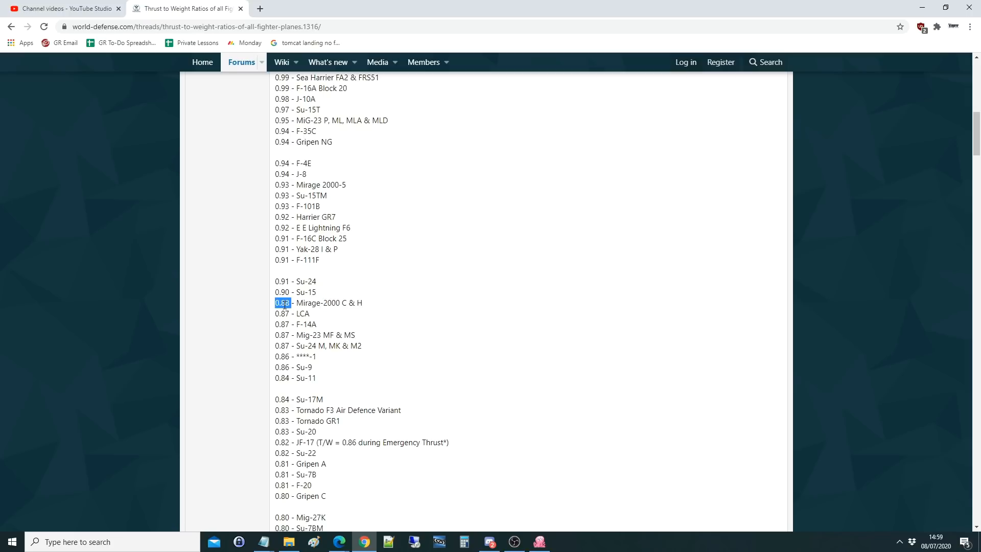
pyautogui.doubleClick(331, 303)
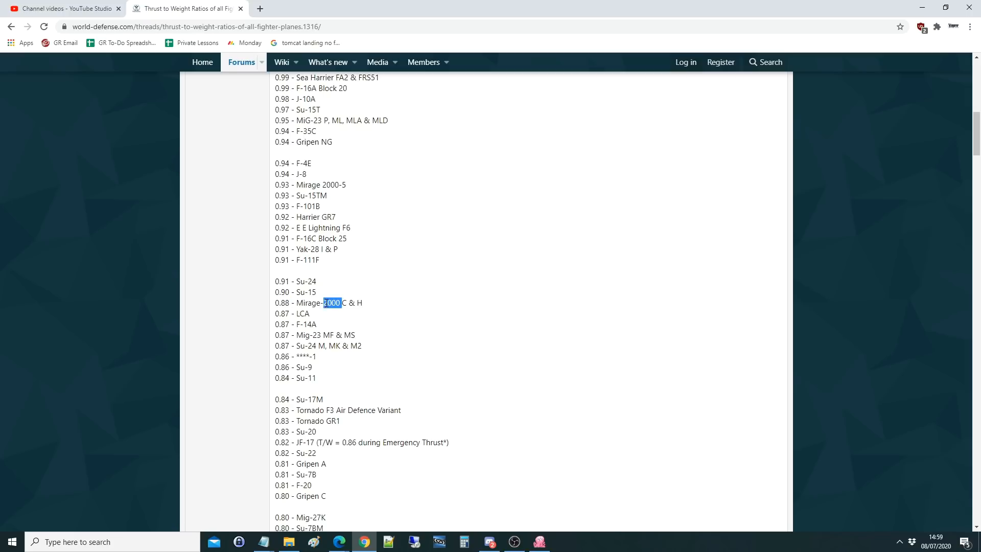
pyautogui.doubleClick(310, 324)
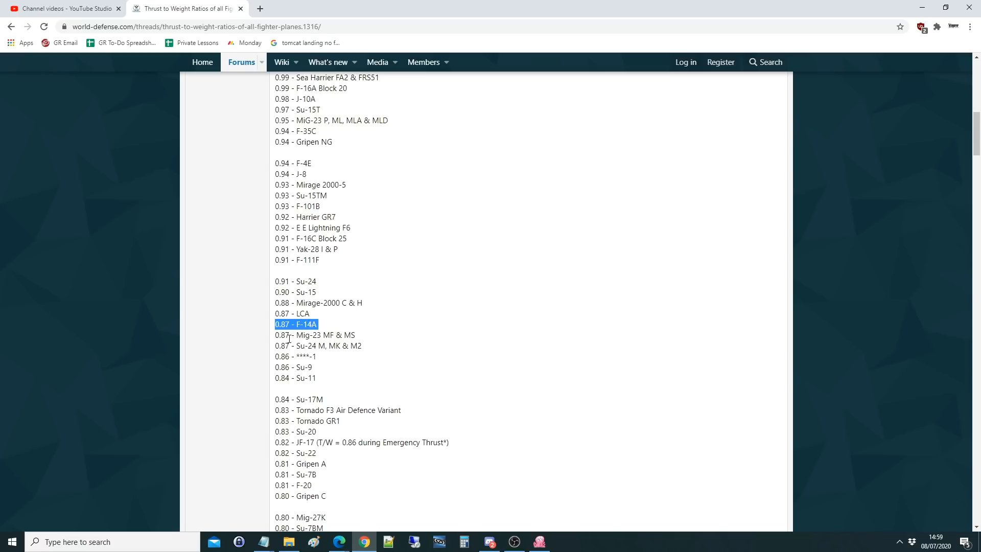
pyautogui.scroll(-3)
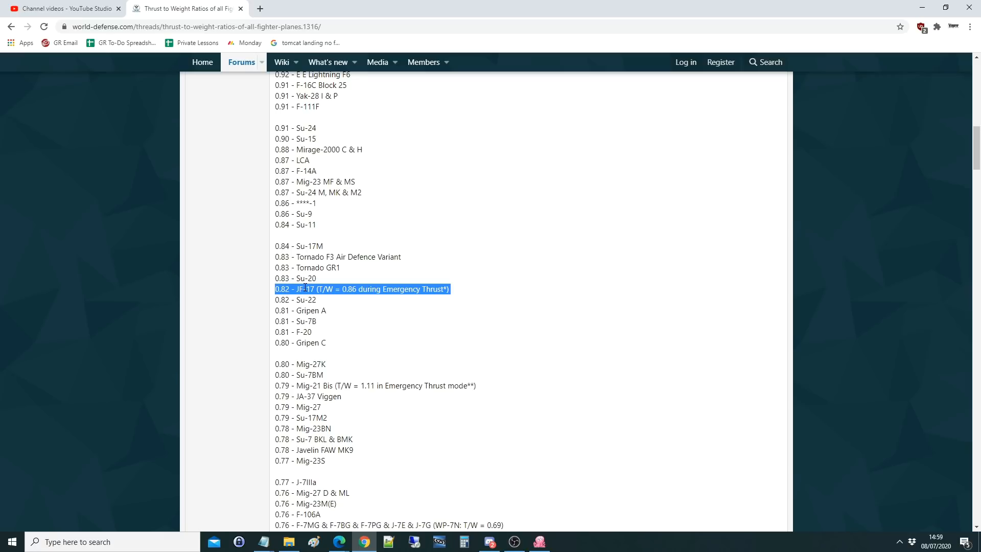
pyautogui.scroll(-3)
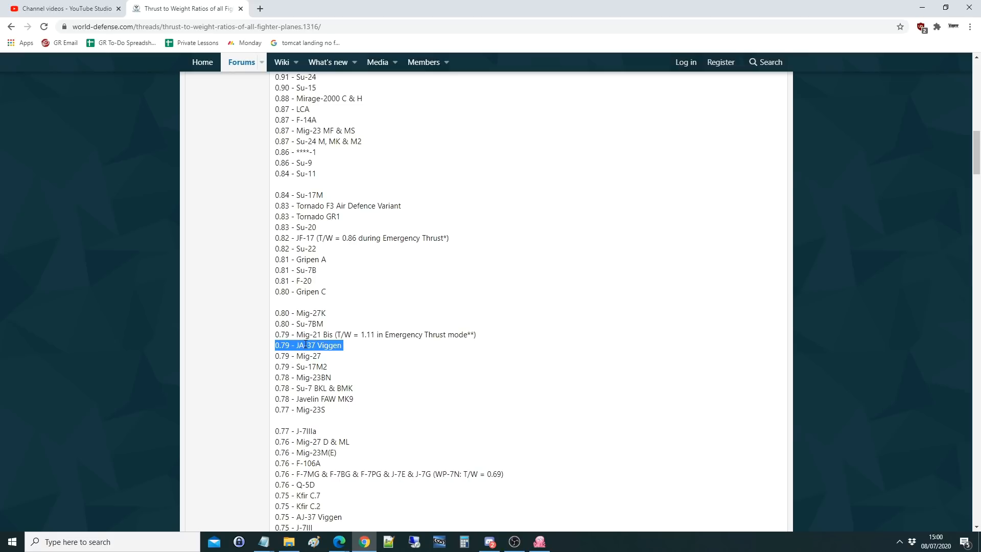
pyautogui.scroll(-3)
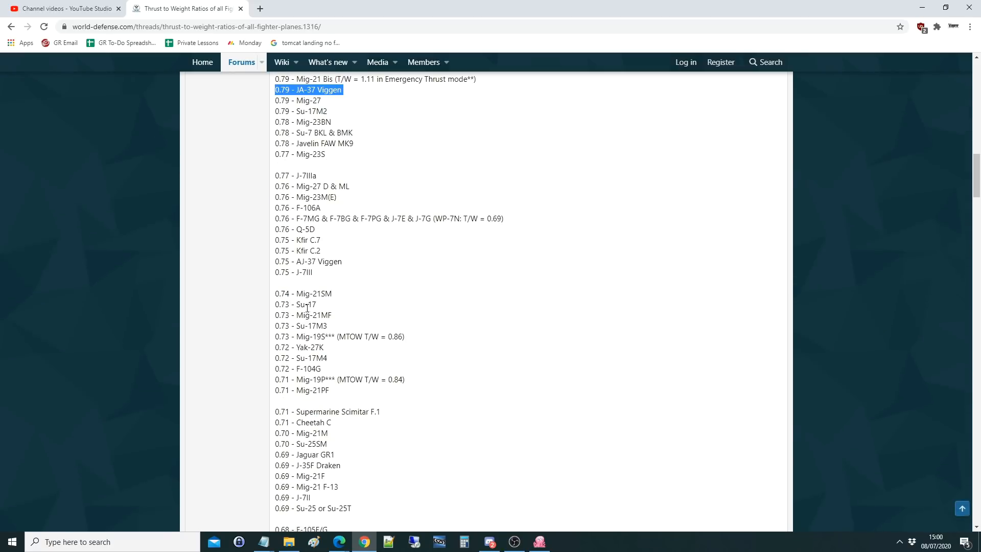